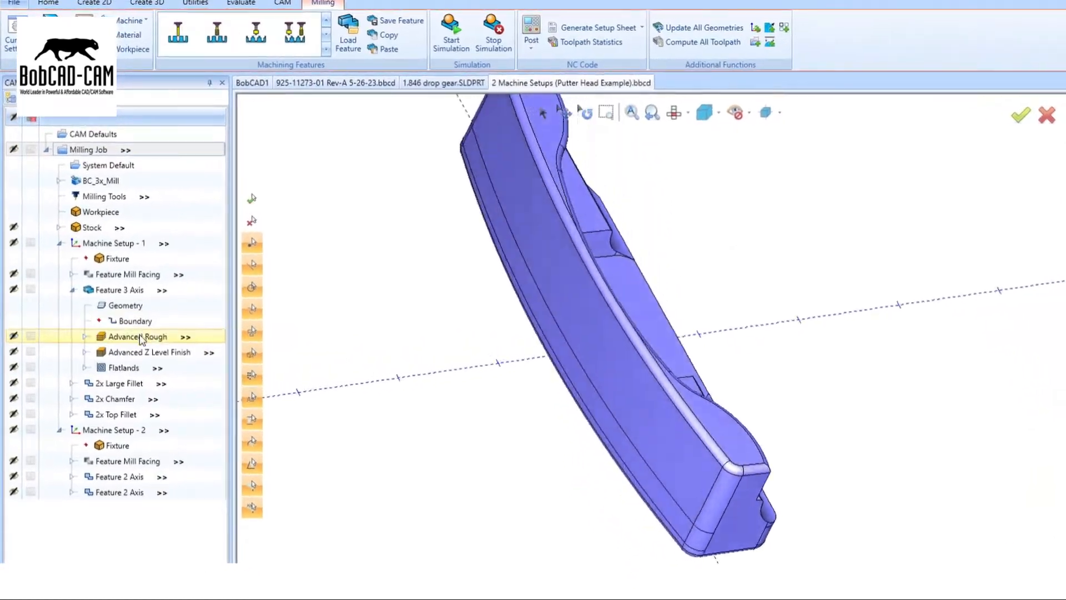
Preview the Advanced Rough and Flatlands toolpaths on the putter head, then start posting its NC program.
{"action": "left_click", "coordinate": [150, 352]}
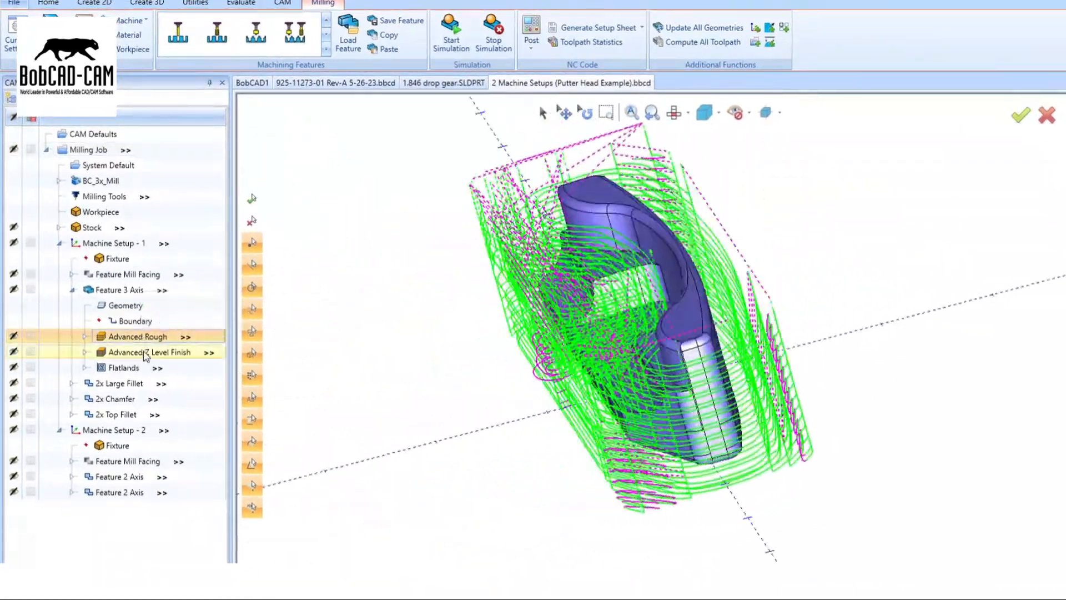
{"action": "left_click", "coordinate": [123, 368]}
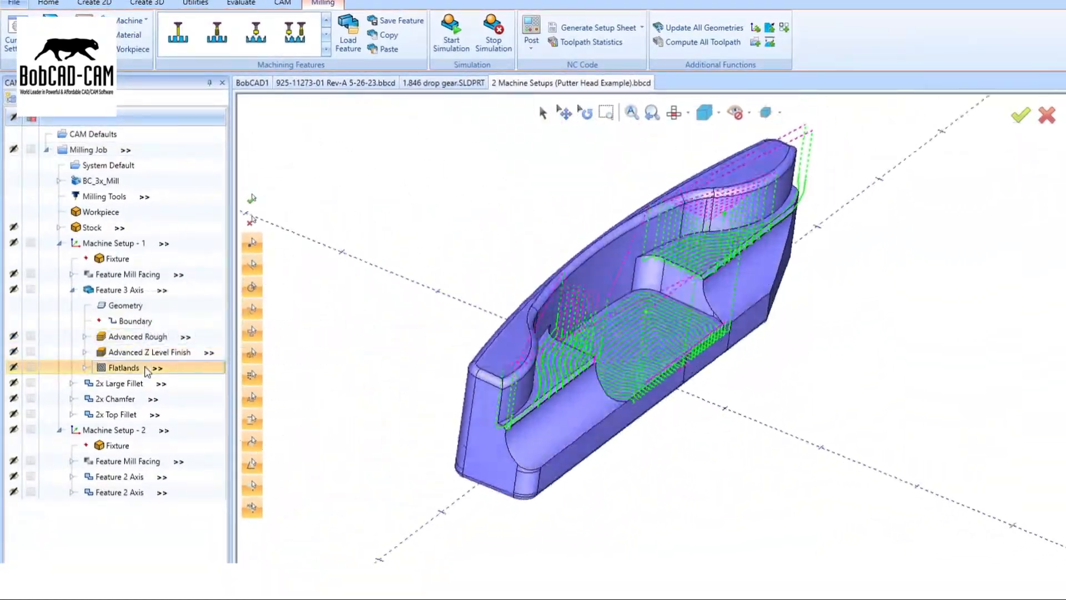
{"action": "left_click", "coordinate": [530, 33]}
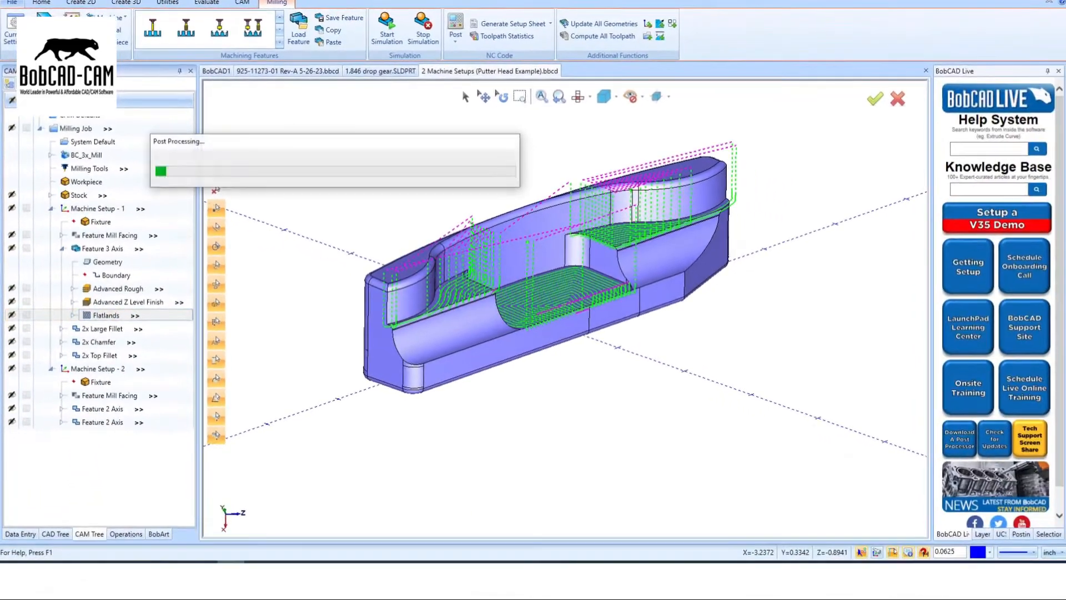
Switch to the 1.846 drop gear.SLDPRT document once posting completes.
{"action": "left_click", "coordinate": [455, 35]}
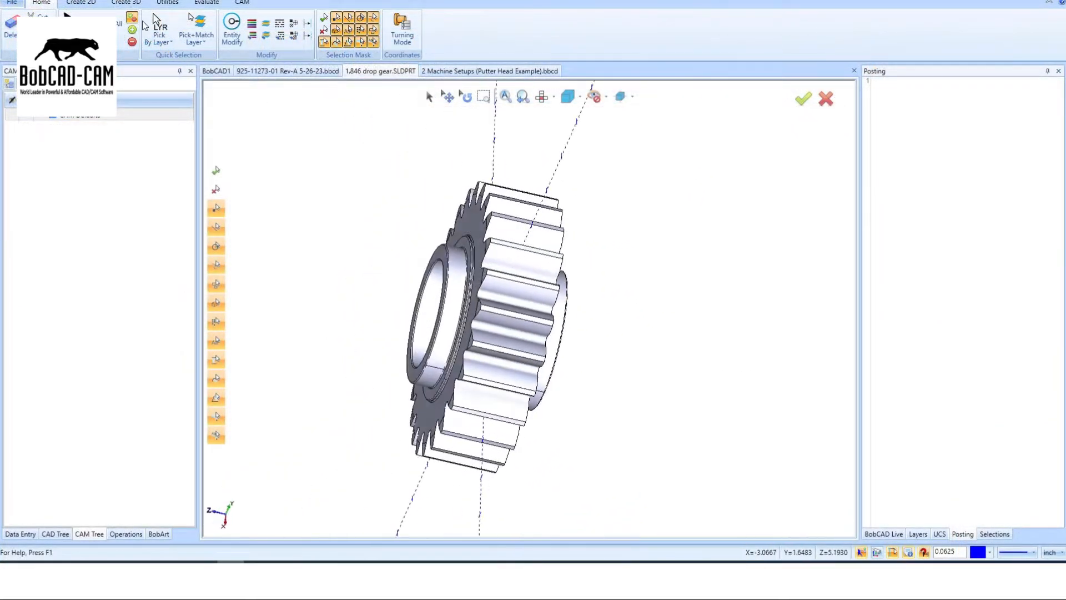
Import the Costilla part as a Solidworks (*.sldprt) file, keeping its original topology.
{"action": "left_click", "coordinate": [11, 2]}
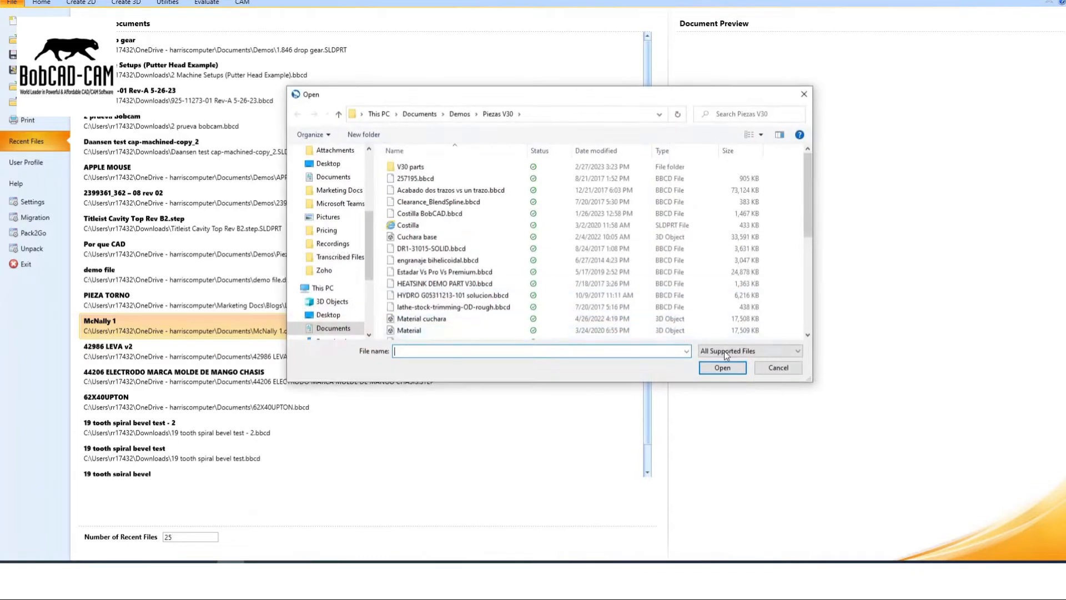
{"action": "left_click", "coordinate": [747, 350]}
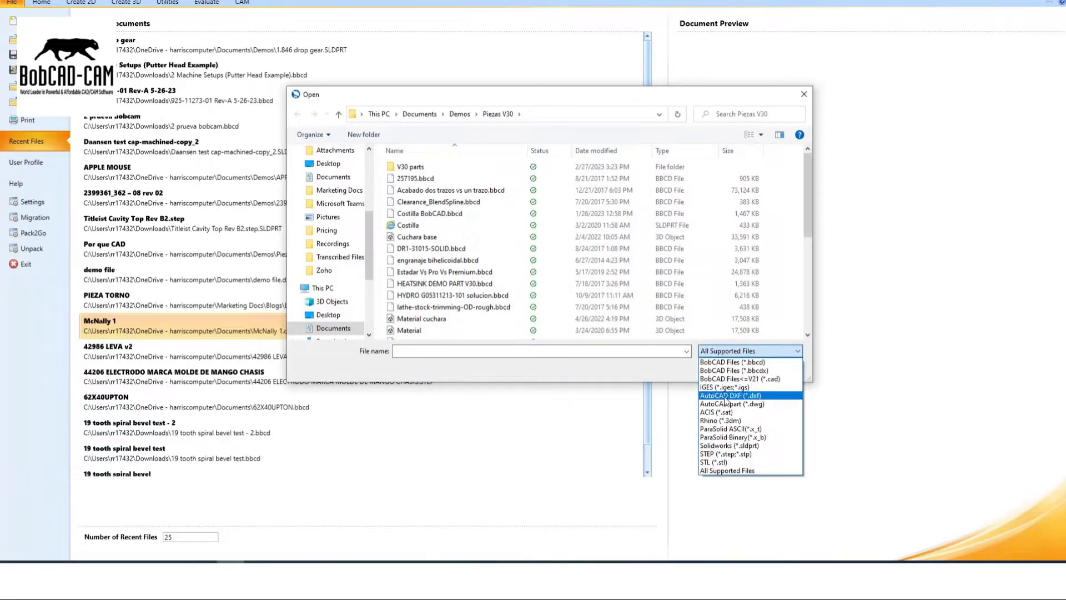
{"action": "left_click", "coordinate": [728, 445]}
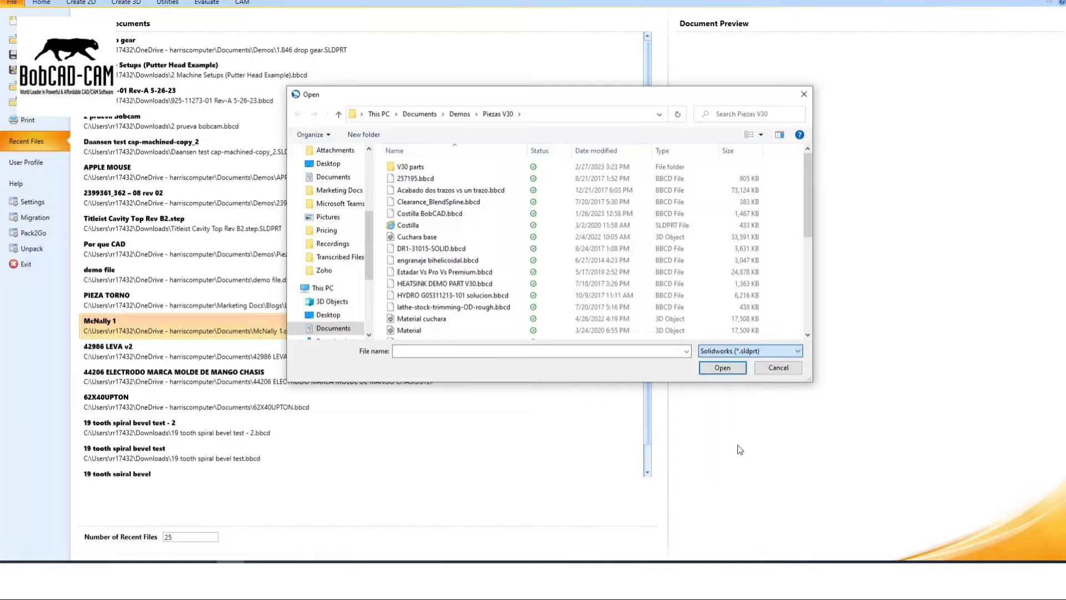
{"action": "left_click", "coordinate": [721, 367]}
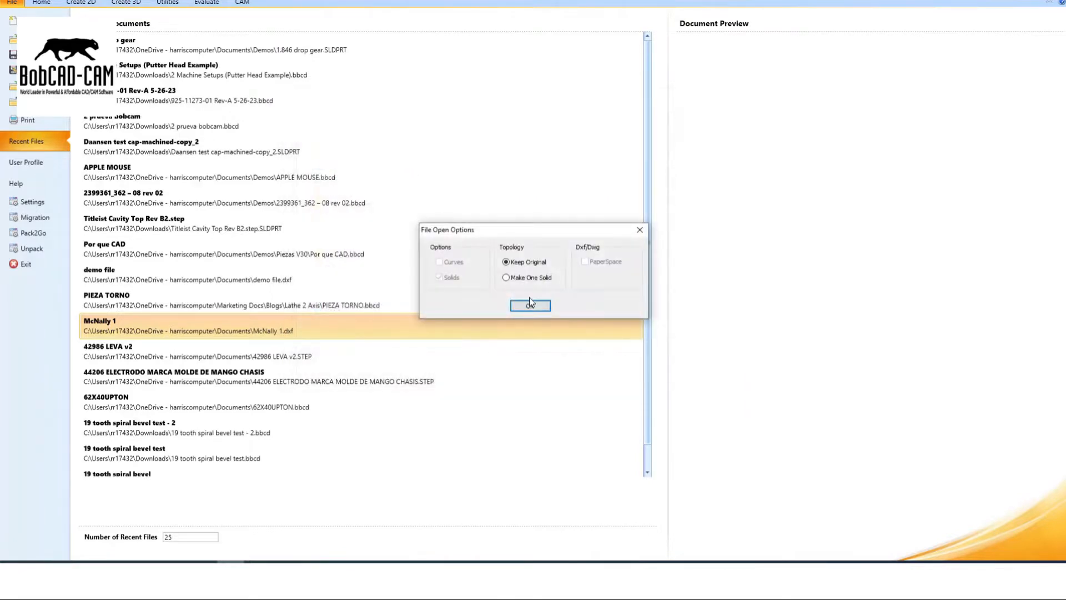
{"action": "left_click", "coordinate": [531, 305]}
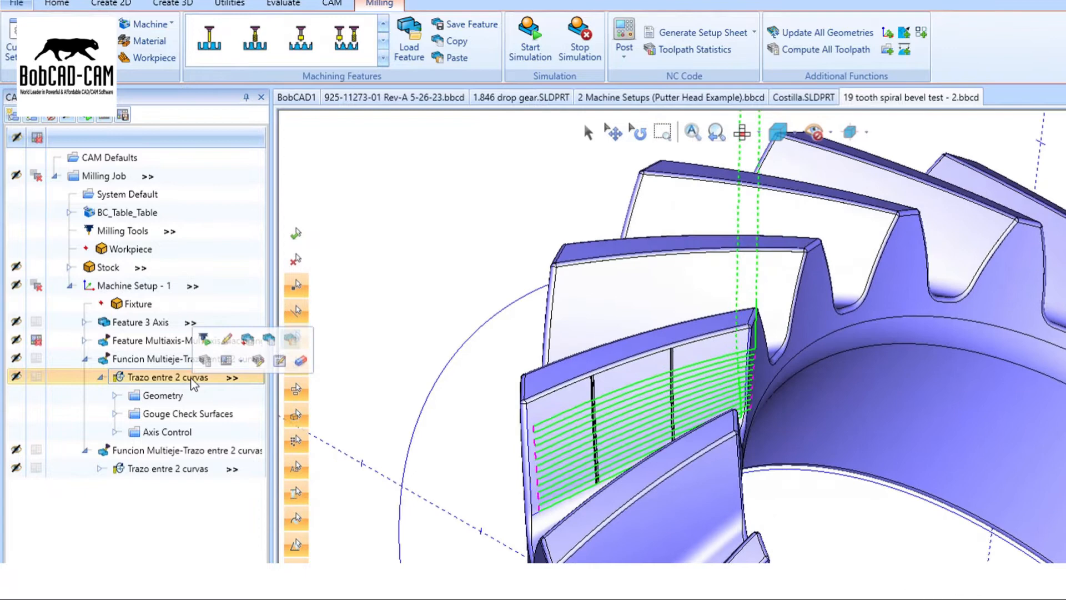
Extend the Trazo entre 2 curvas toolpath by 50 percent via Edit Toolpath.
{"action": "right_click", "coordinate": [177, 376]}
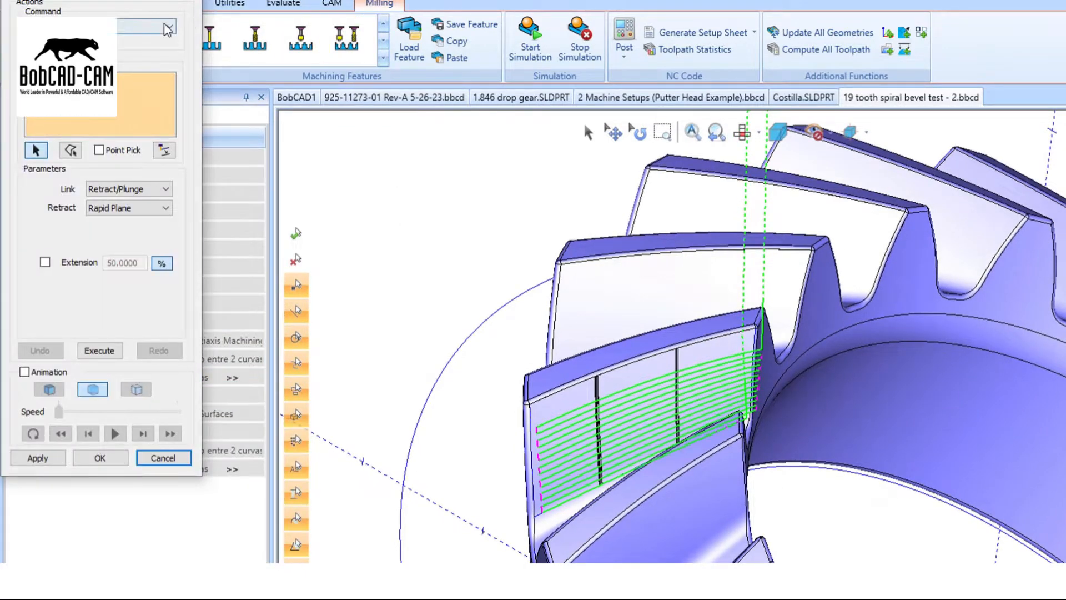
{"action": "left_click", "coordinate": [168, 25]}
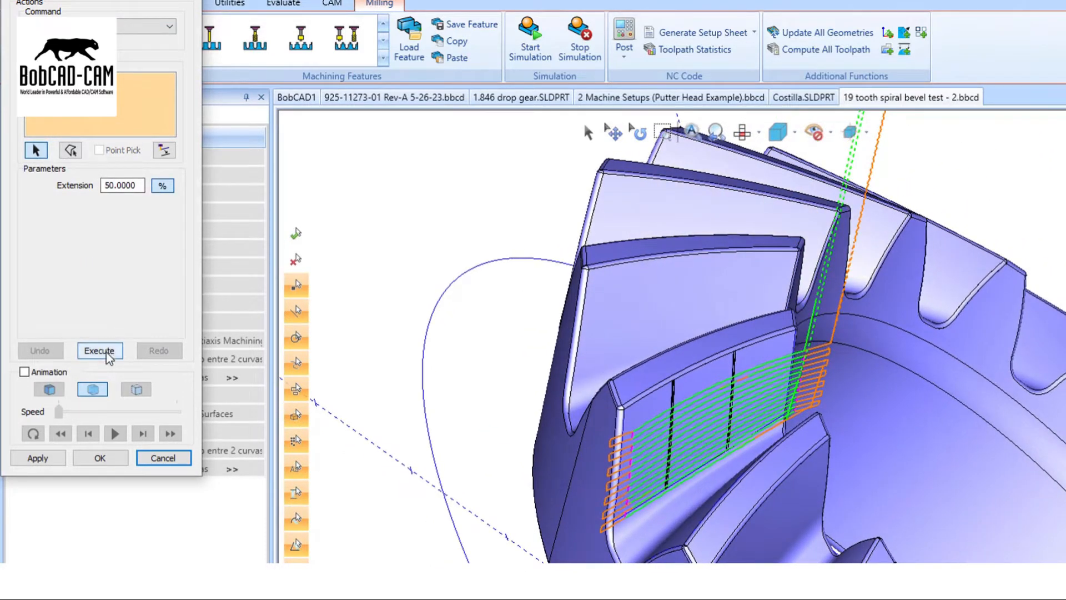
{"action": "left_click", "coordinate": [98, 350]}
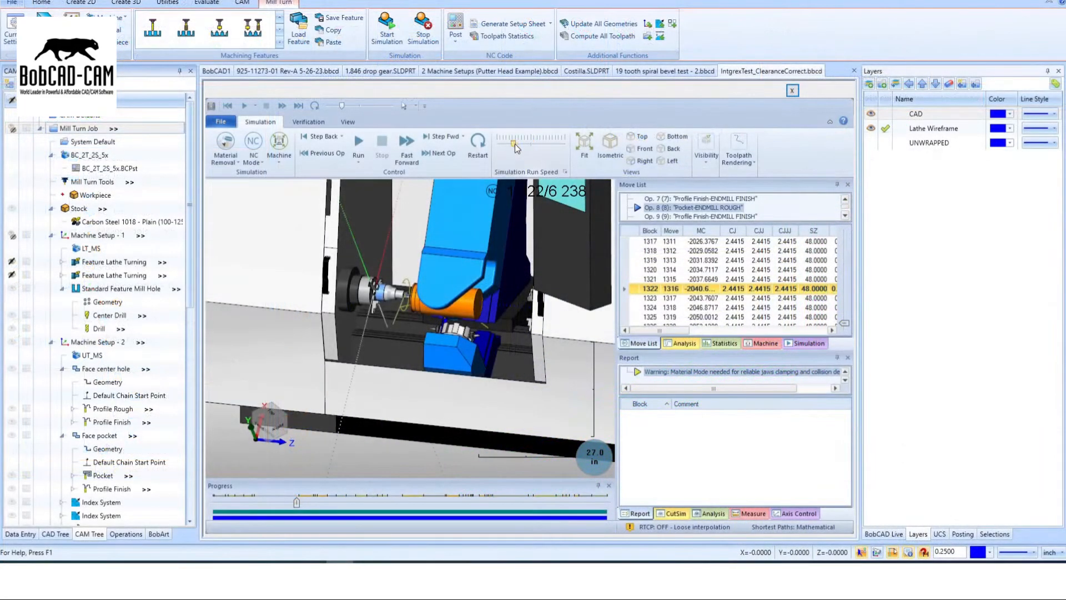
Adjust the mill-turn machine simulation run speed while it plays.
{"action": "left_click", "coordinate": [359, 145]}
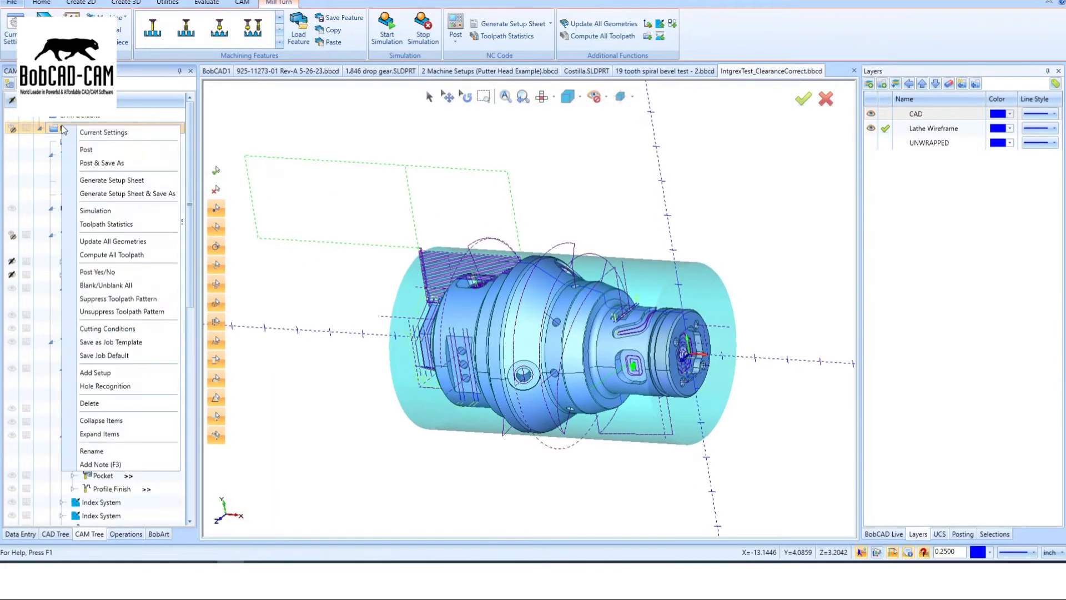
Generate a Full Setup Sheet with Combined patterned instances for the Mill Turn Job.
{"action": "left_click", "coordinate": [111, 180]}
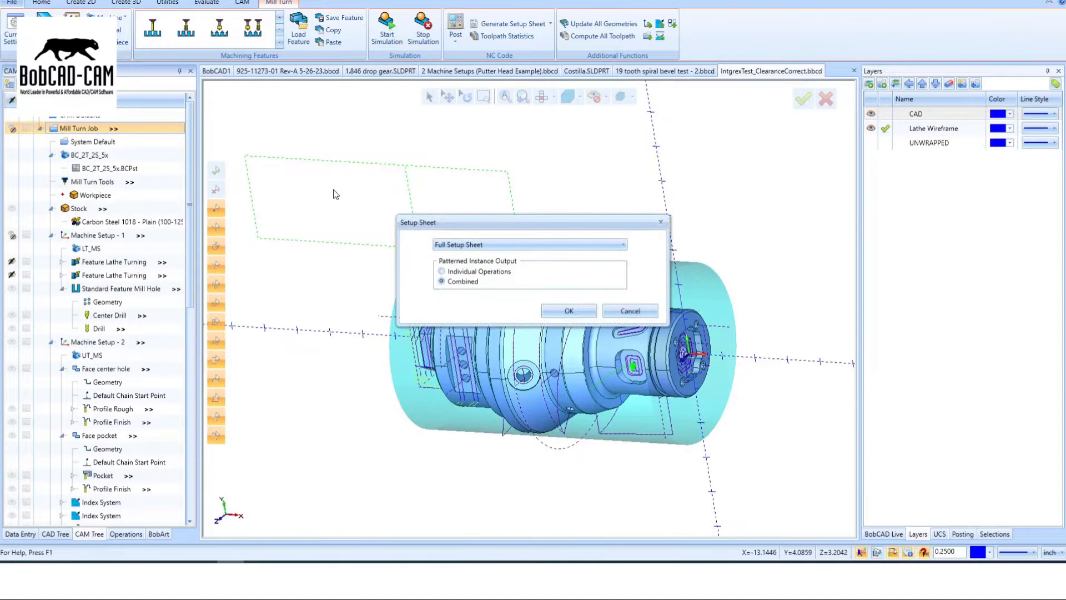
{"action": "left_click", "coordinate": [569, 311]}
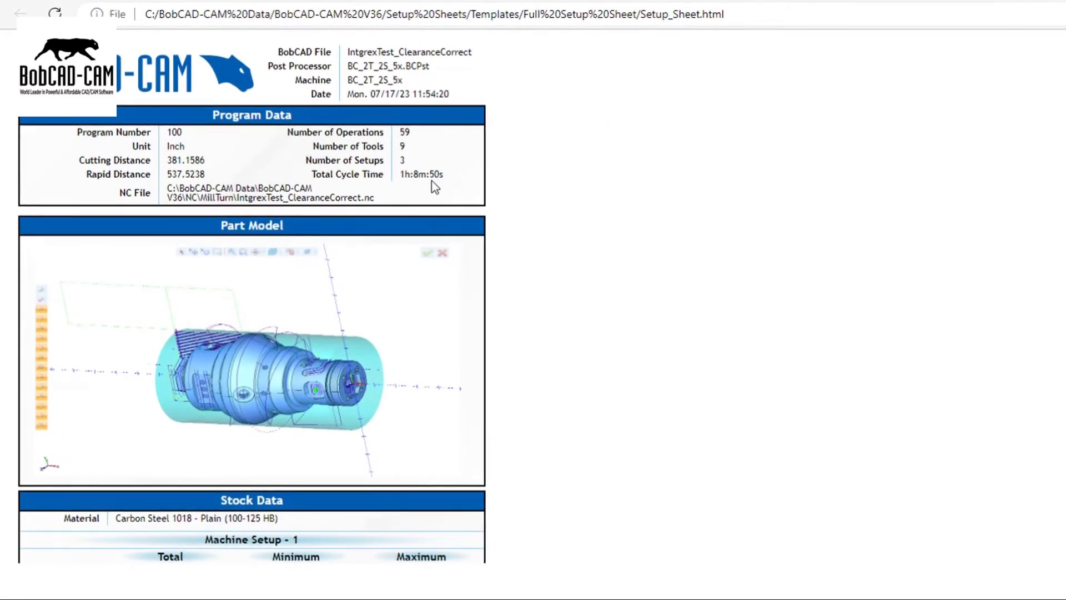
{"action": "scroll", "scroll_direction": "down", "scroll_amount": 3}
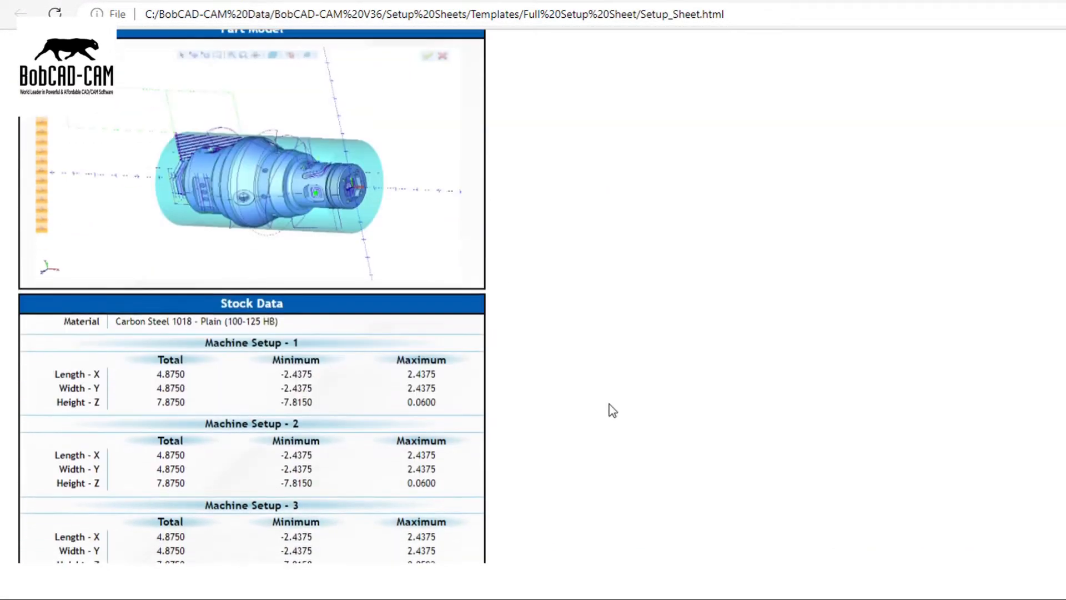
{"action": "scroll", "scroll_direction": "down", "scroll_amount": 3}
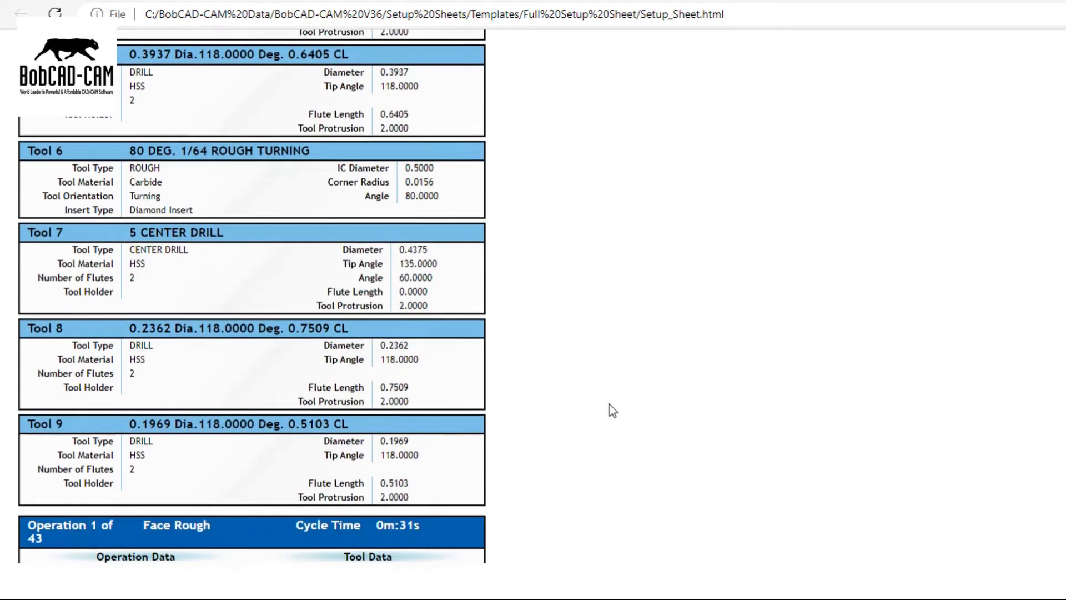
{"action": "scroll", "scroll_direction": "down", "scroll_amount": 3}
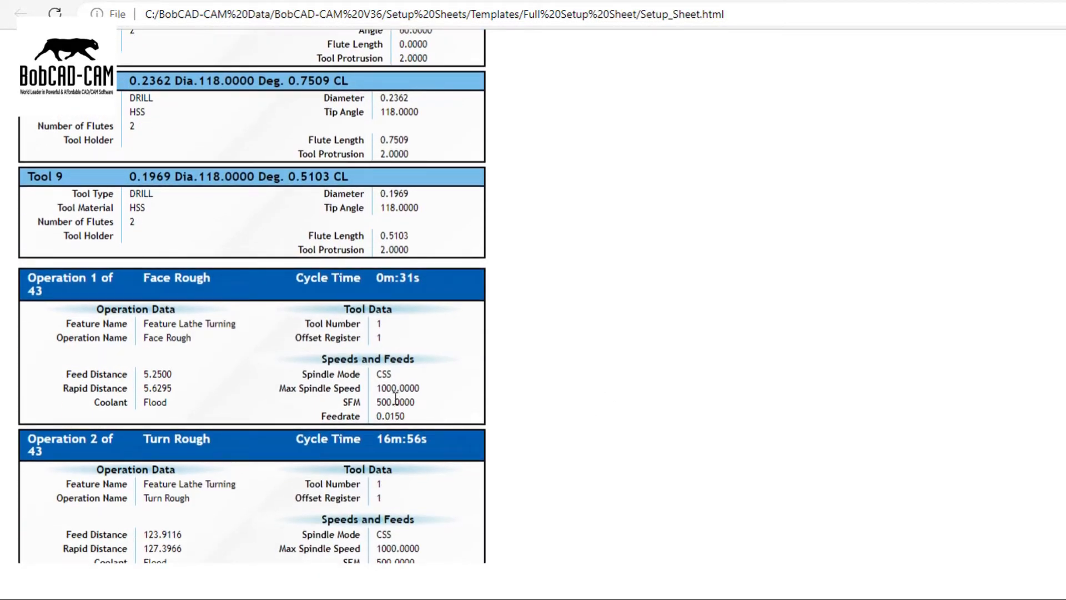
{"action": "scroll", "scroll_direction": "down", "scroll_amount": 3}
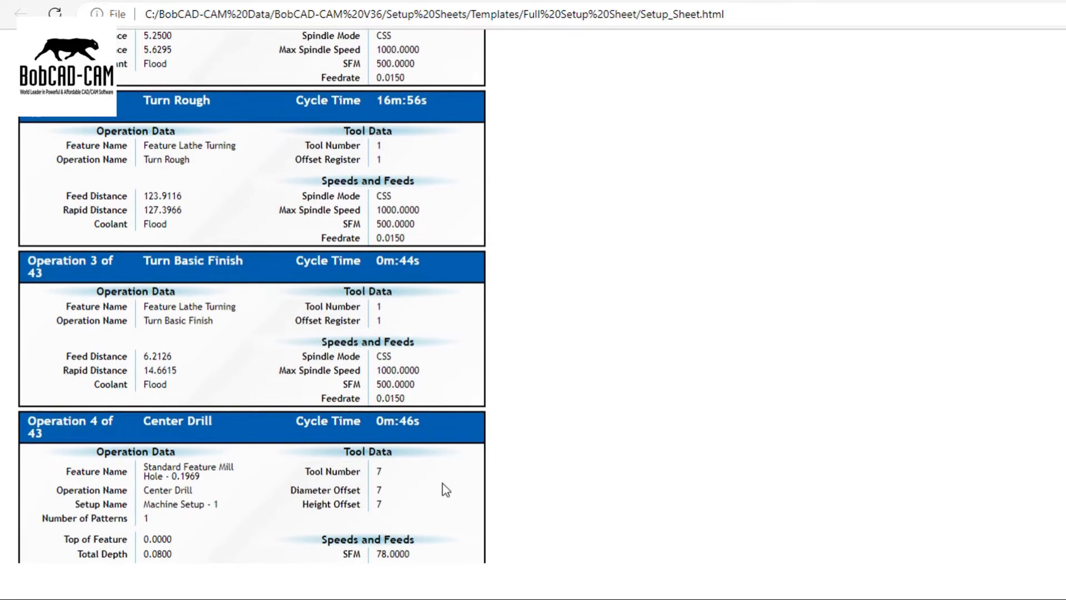
{"action": "scroll", "scroll_direction": "down", "scroll_amount": 3}
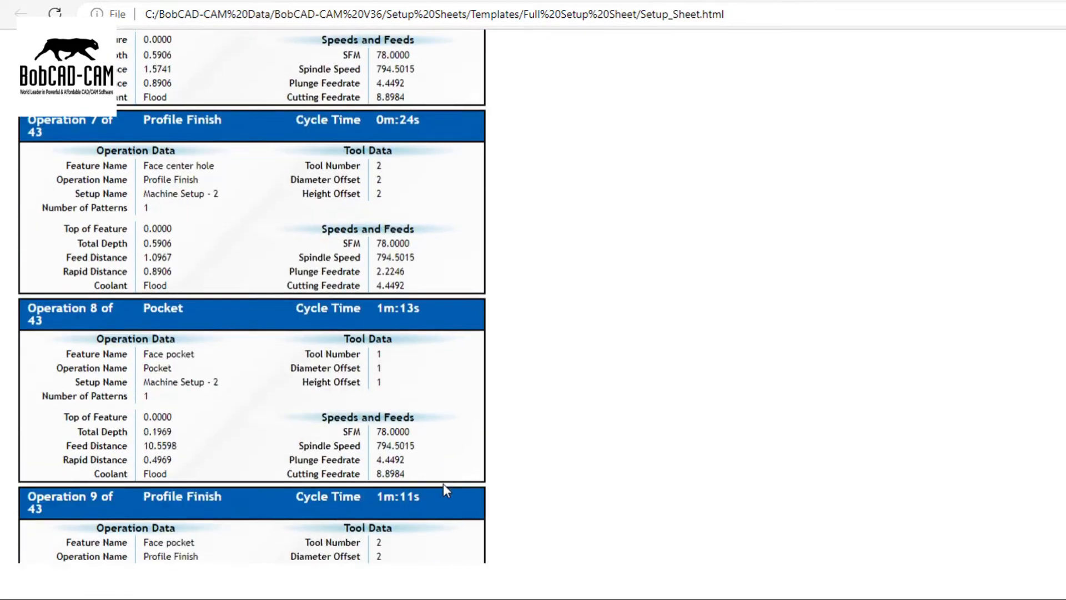